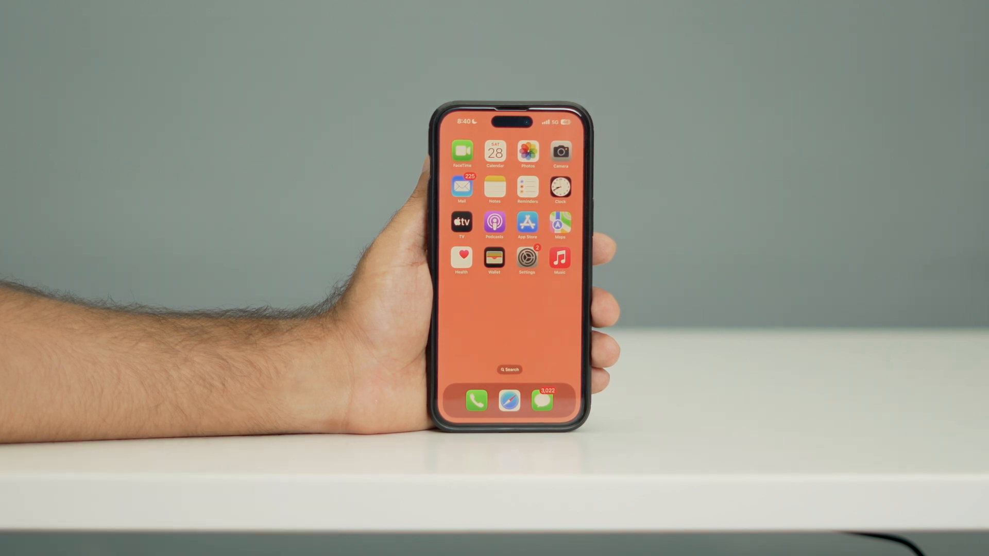
Step: Launch the Settings app from the home screen icon
click(527, 258)
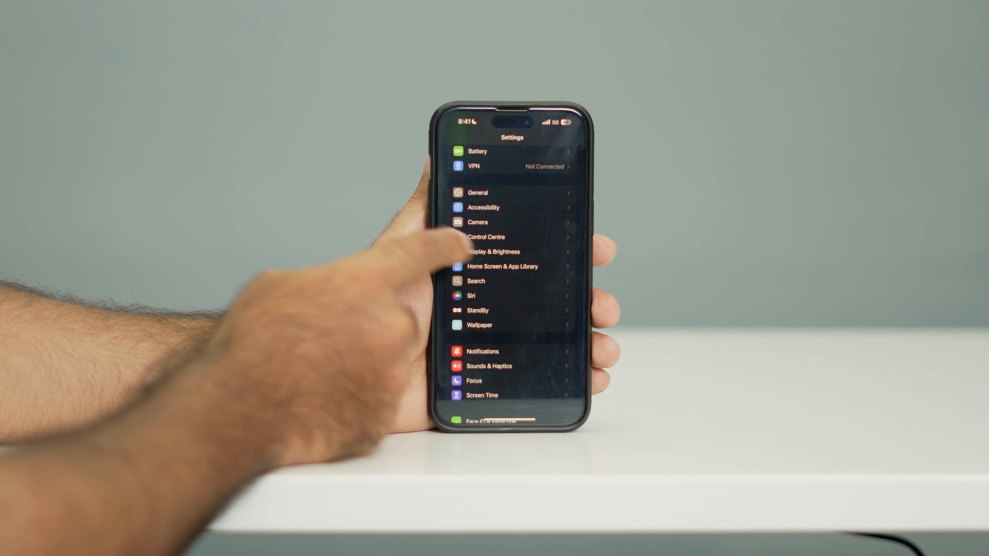
click(496, 252)
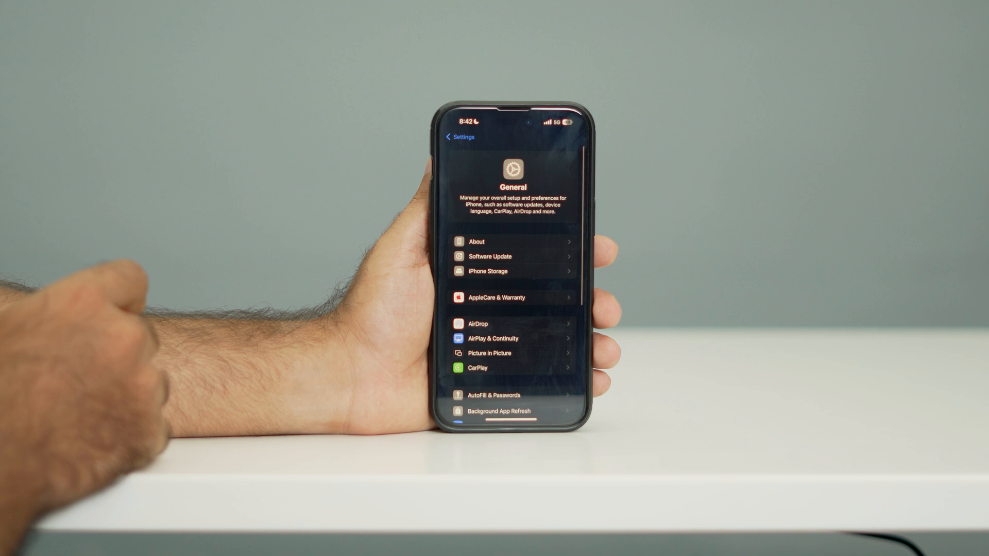
Step: Set Background App Refresh to Off in place of Wi-Fi & Mobile Data
scroll(down, 3)
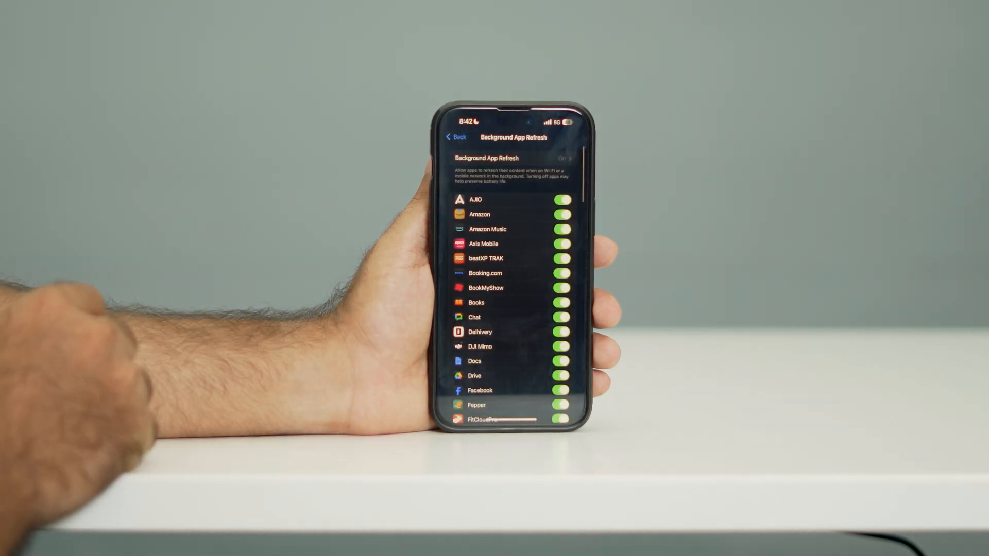
click(560, 159)
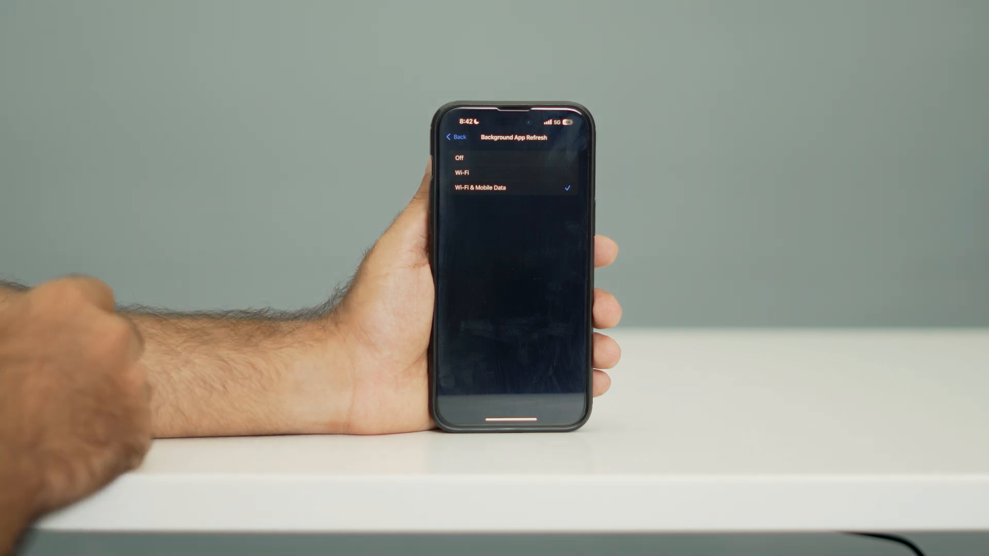
click(460, 156)
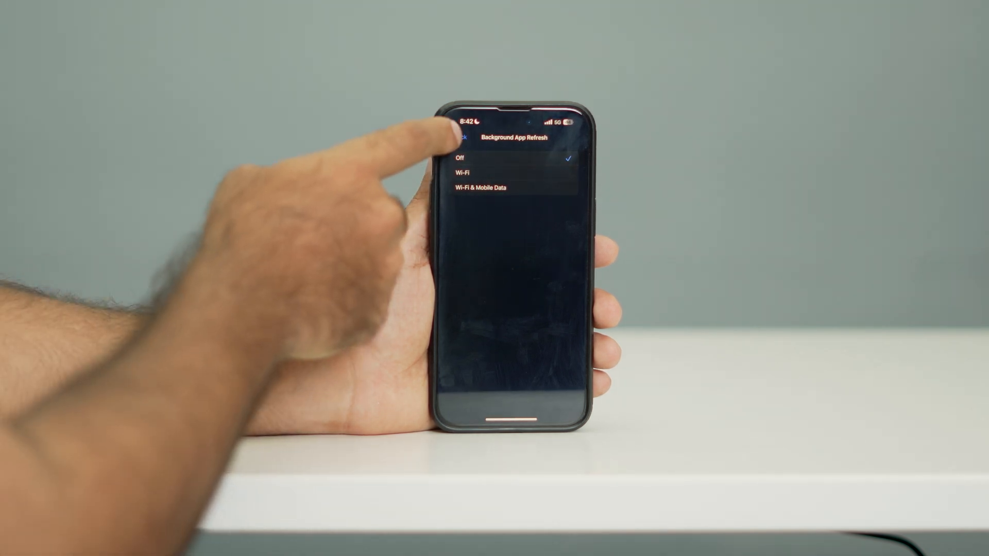